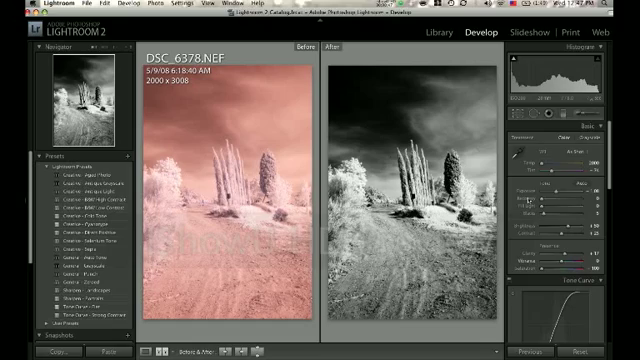
- Show only the original pink-toned infrared photo in single Loupe view
scroll(down, 3)
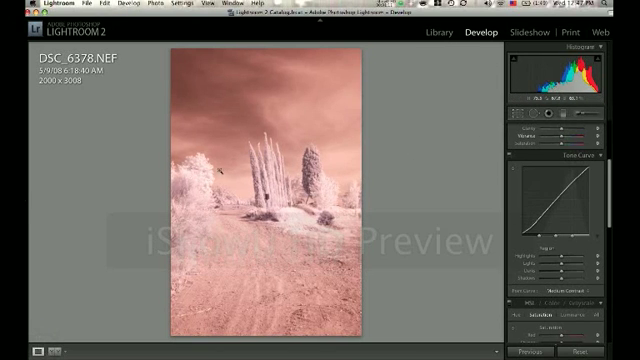
- Deepen the red tones and boost contrast with an S-shaped tone curve
click(8, 36)
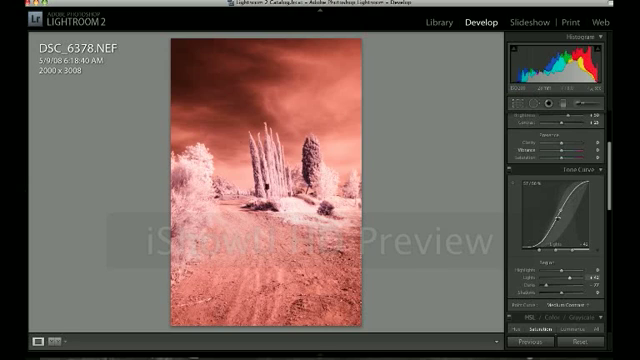
drag(576, 216, 576, 204)
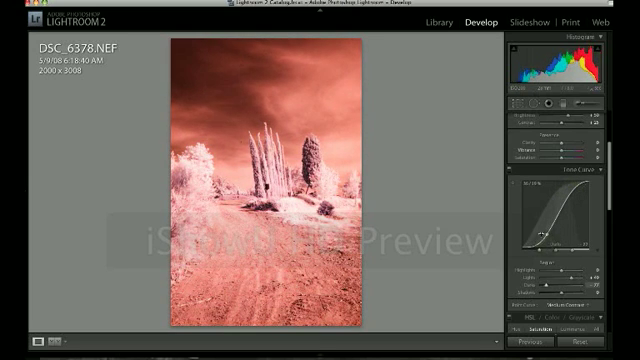
drag(560, 230, 564, 216)
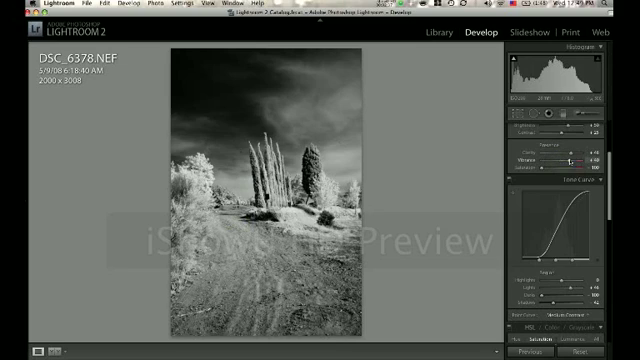
- Brighten the black-and-white conversion slightly with a tonal slider adjustment
drag(560, 162, 580, 162)
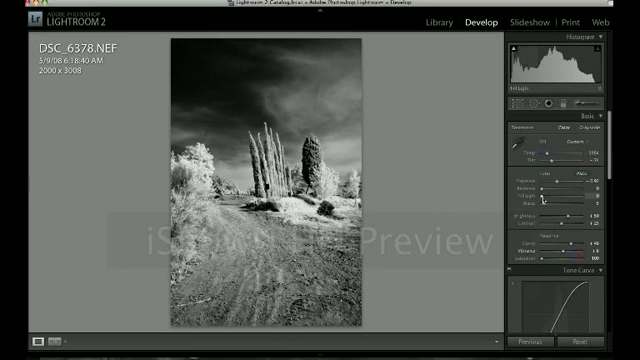
- Show the original infrared photo beside its black-and-white version in Before/After view
click(88, 336)
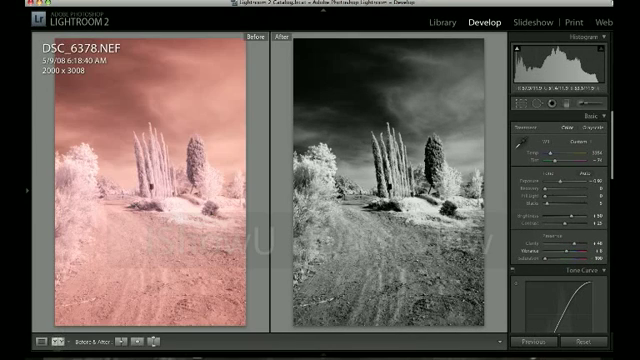